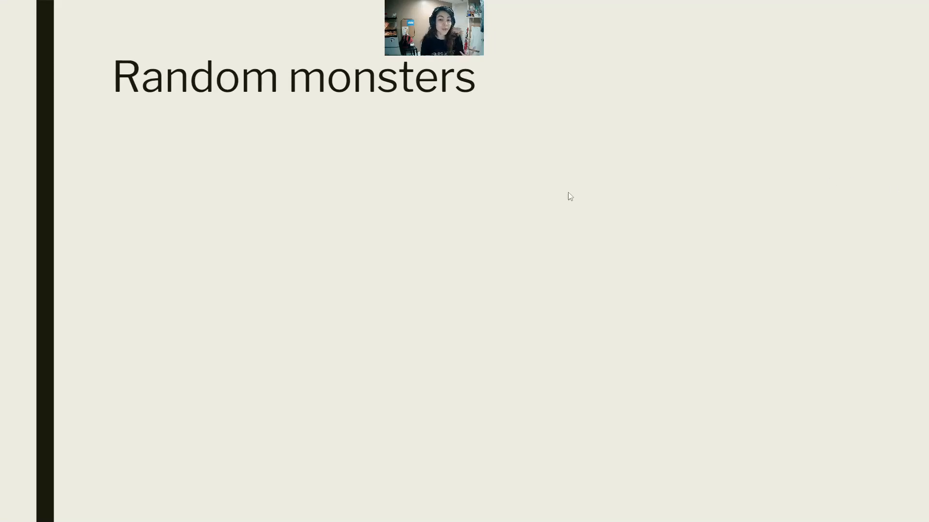
pyautogui.moveTo(517, 181)
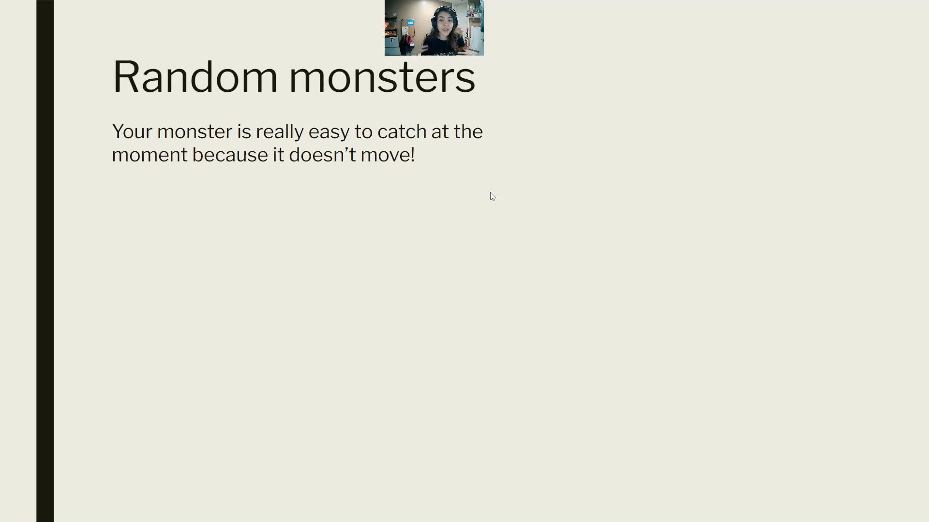
pyautogui.moveTo(487, 209)
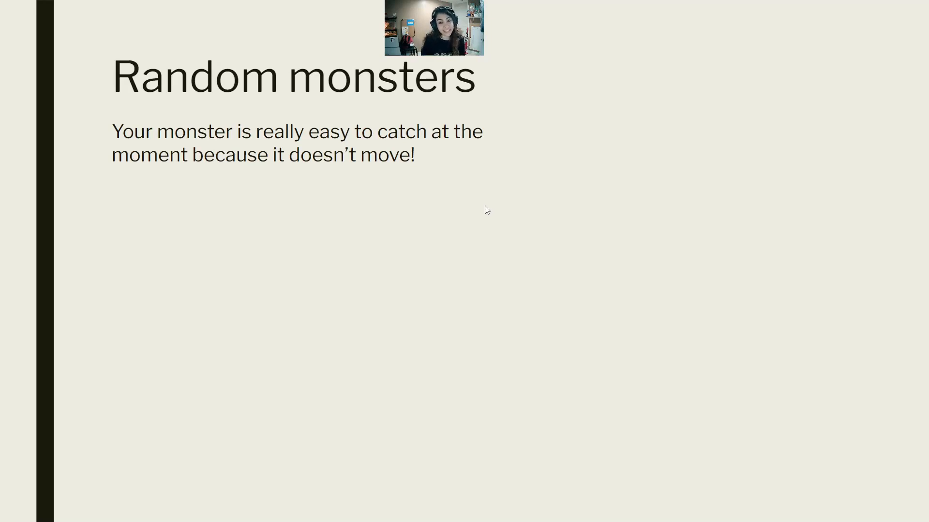
pyautogui.moveTo(480, 229)
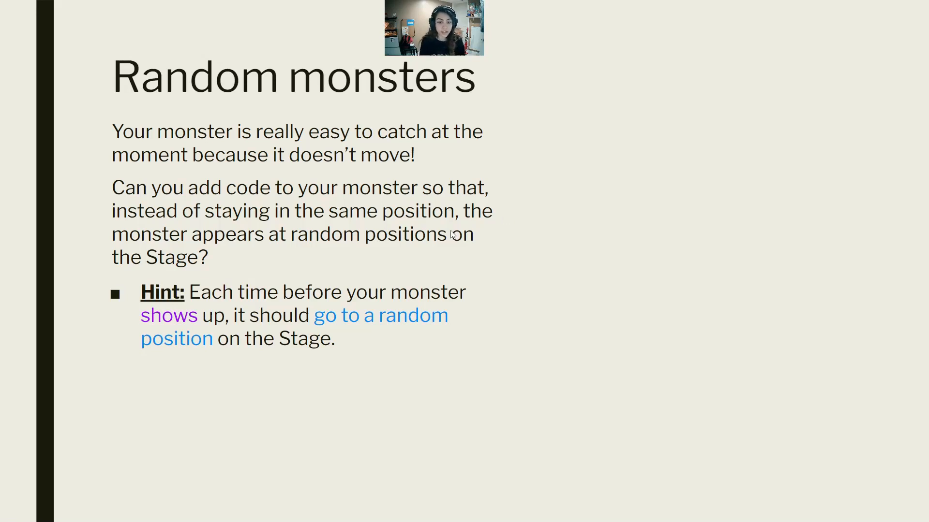
pyautogui.moveTo(459, 248)
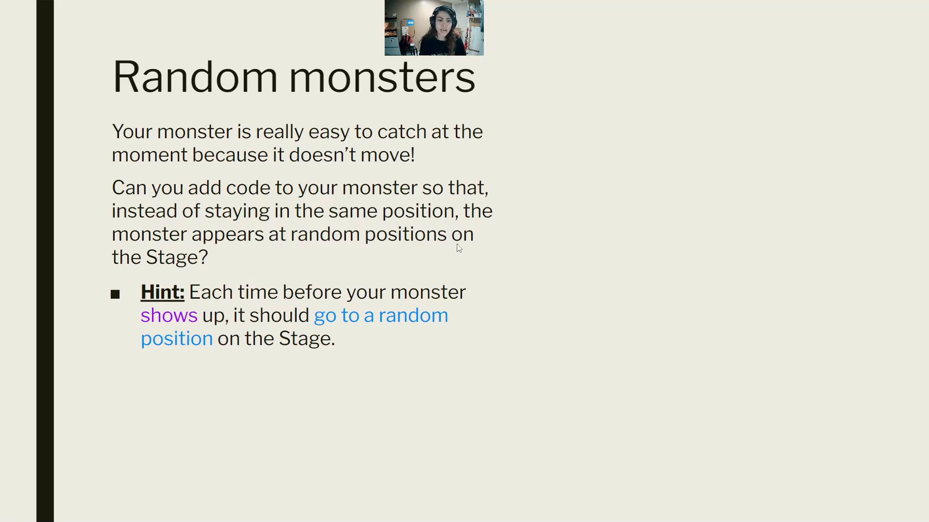
pyautogui.moveTo(496, 180)
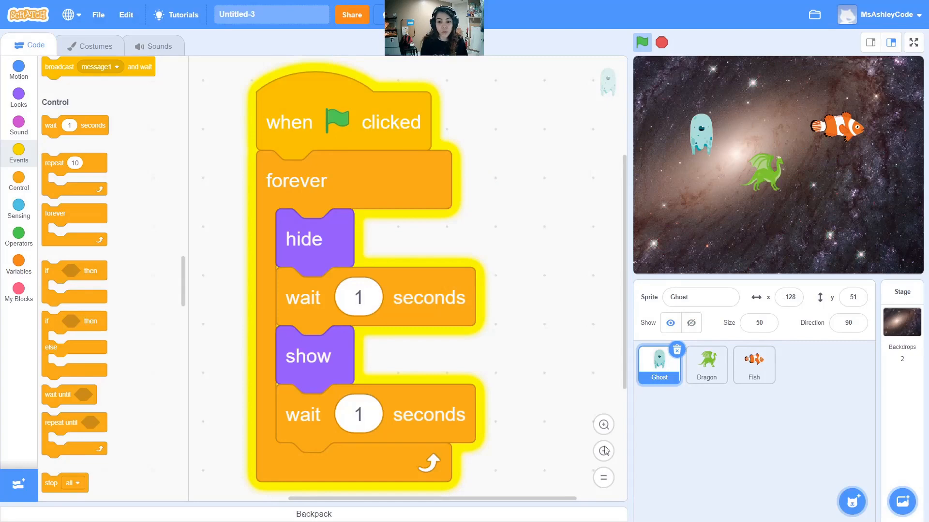
# Step: Show the Motion blocks palette beside the Ghost sprite's forever hide-and-show script
pyautogui.click(19, 67)
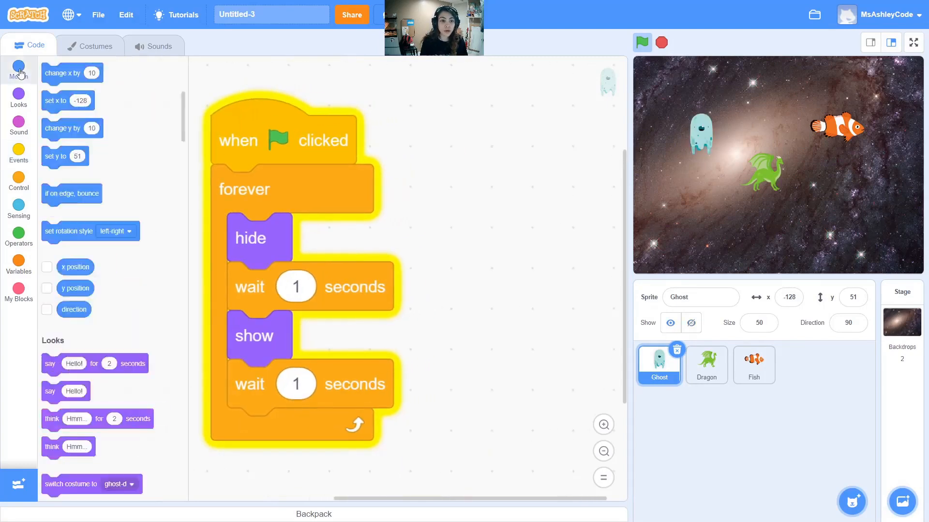
pyautogui.click(18, 69)
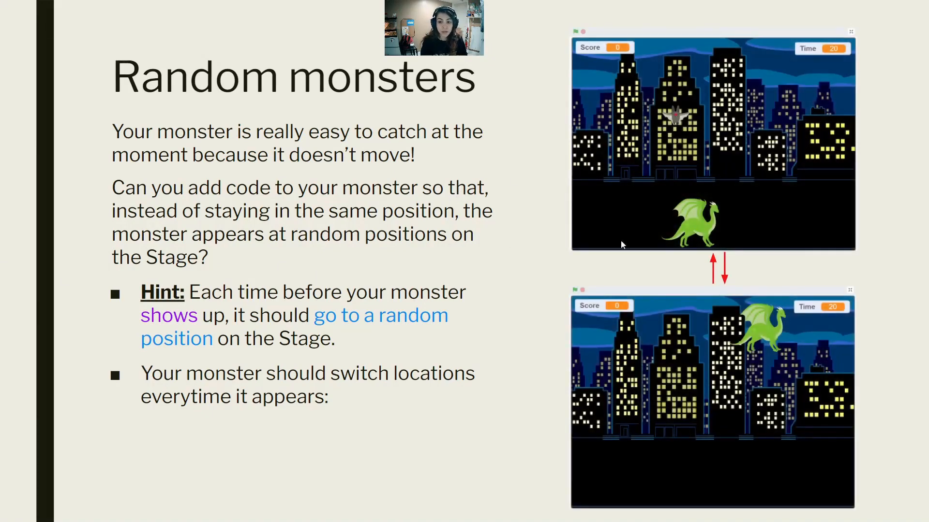
pyautogui.moveTo(687, 237)
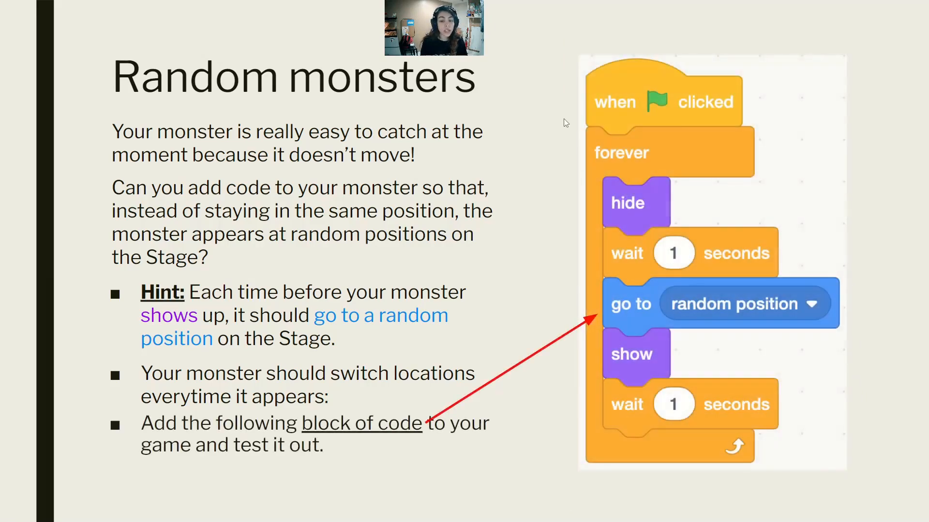
pyautogui.moveTo(601, 130)
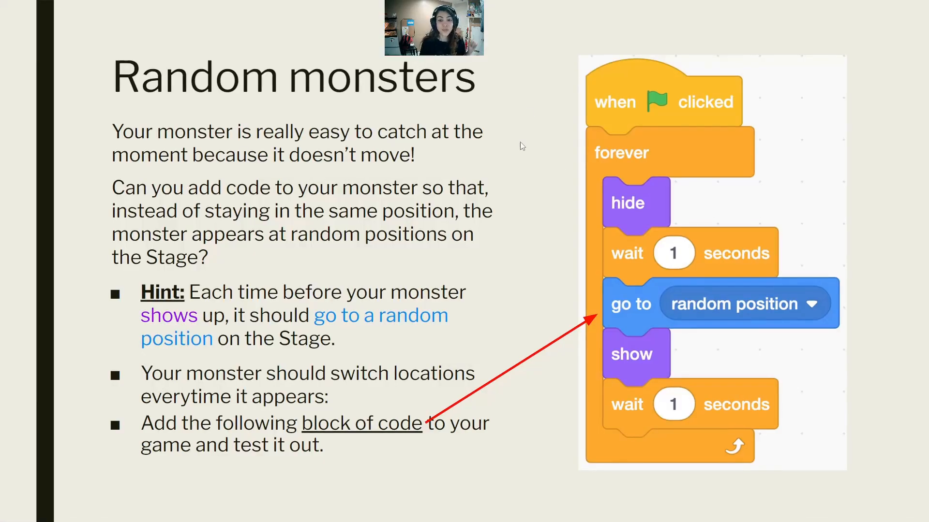
pyautogui.moveTo(167, 138)
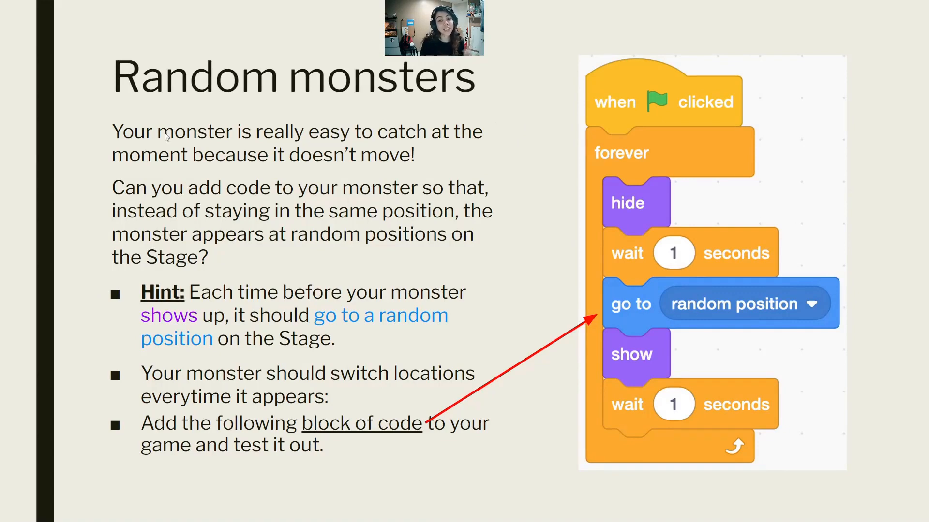